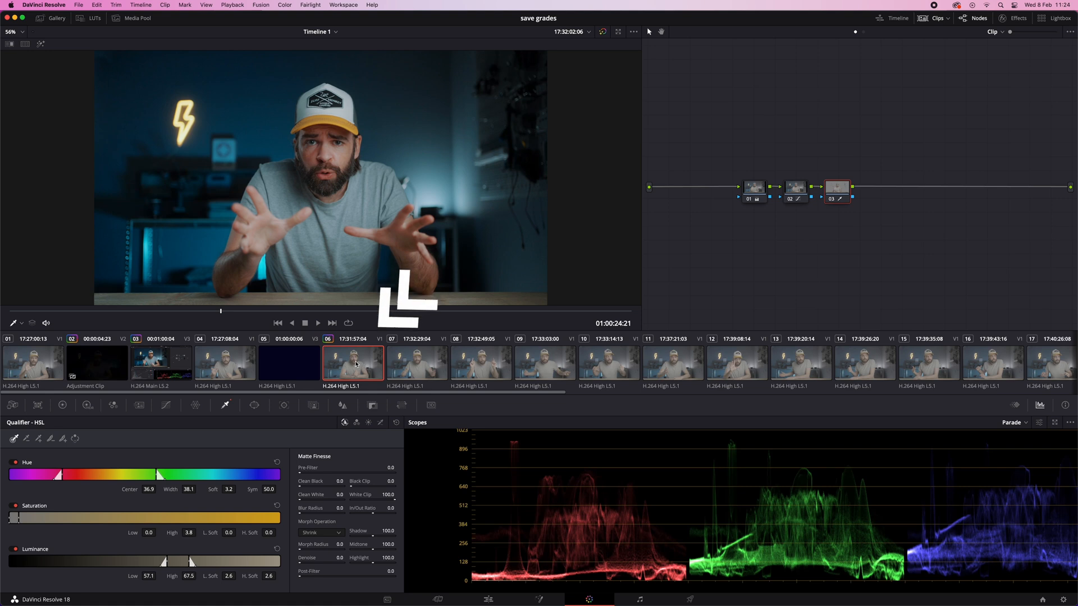
# Select clip 02, the Adjustment Clip, to view its five-node grade with False Color.
pyautogui.rightClick(352, 362)
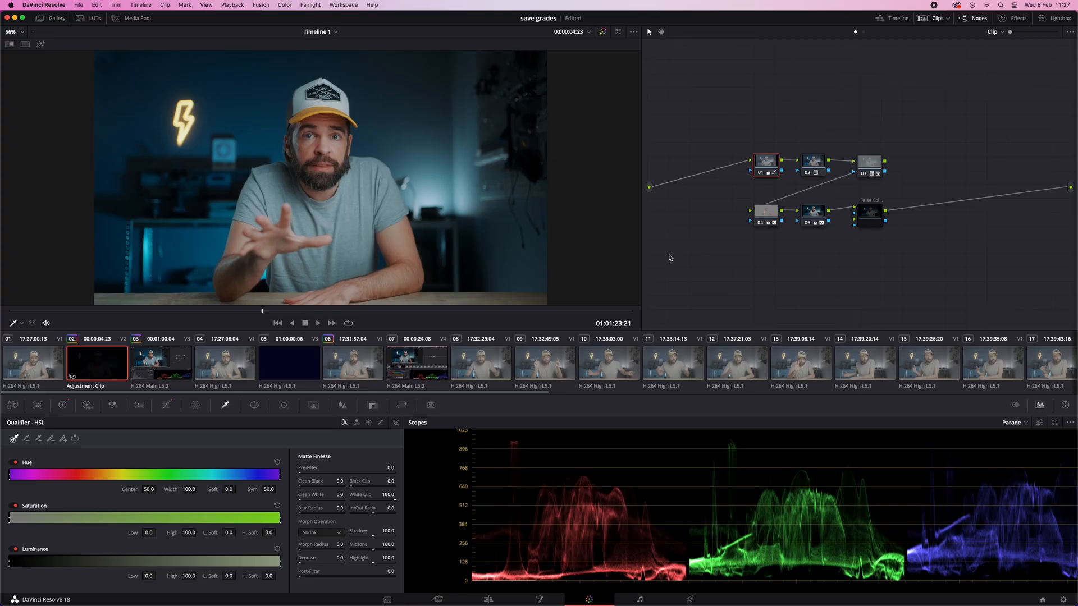
# Select node 04 and open the adjustment clip thumbnail's options menu.
pyautogui.click(765, 216)
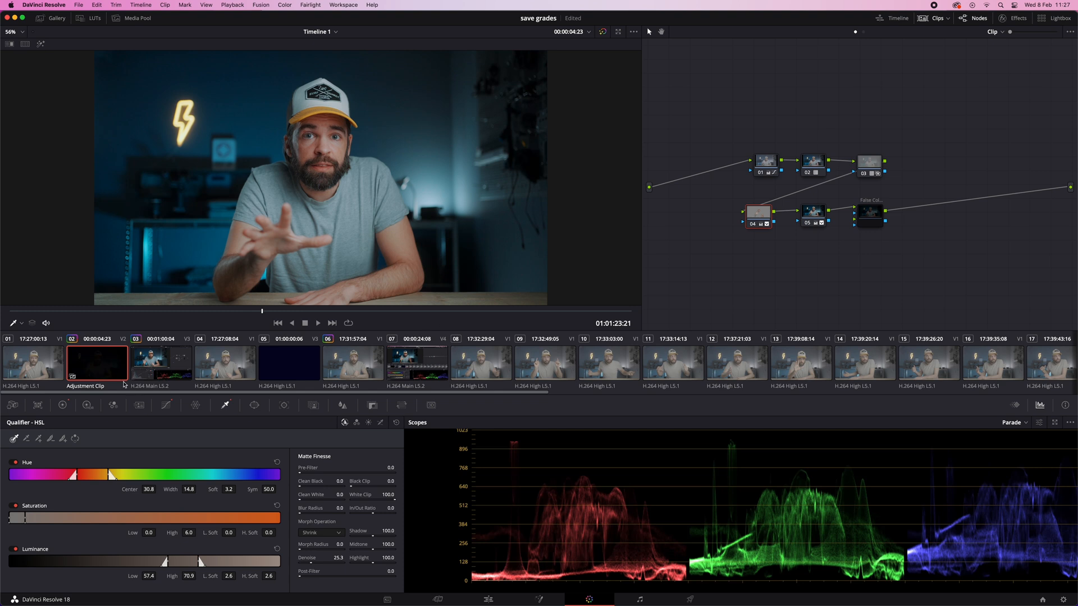
pyautogui.rightClick(96, 364)
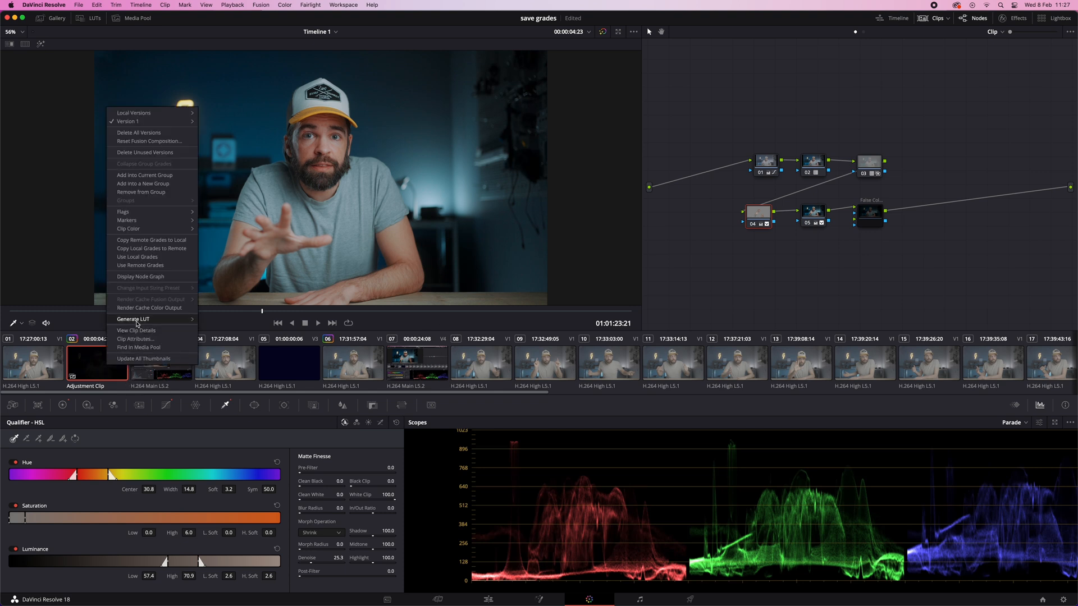
pyautogui.moveTo(132, 319)
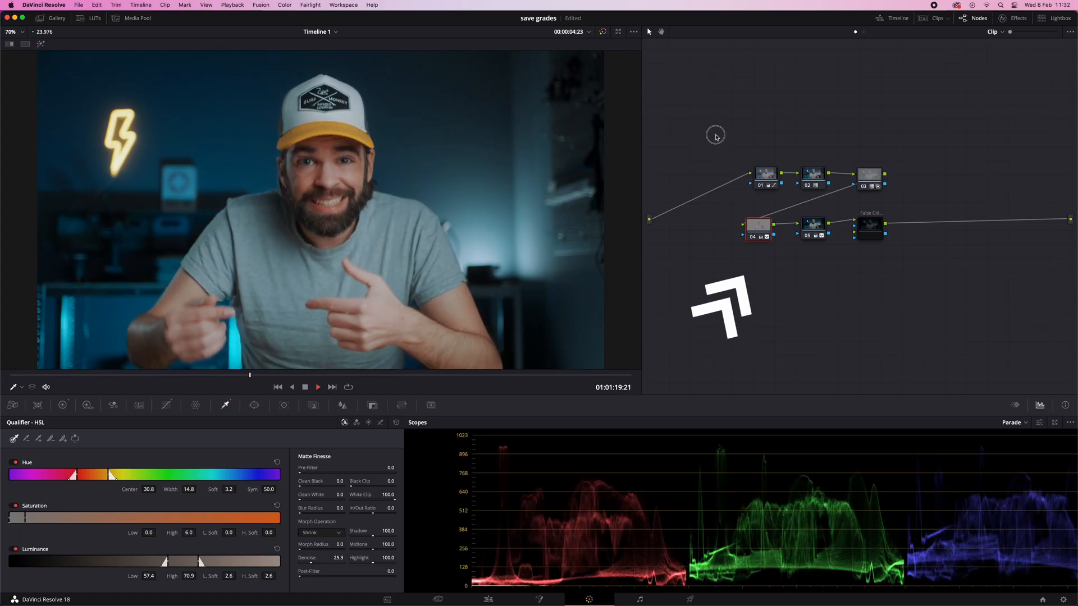
# Box-select all nodes in the adjustment clip's grade.
pyautogui.moveTo(714, 134); pyautogui.dragTo(933, 298)
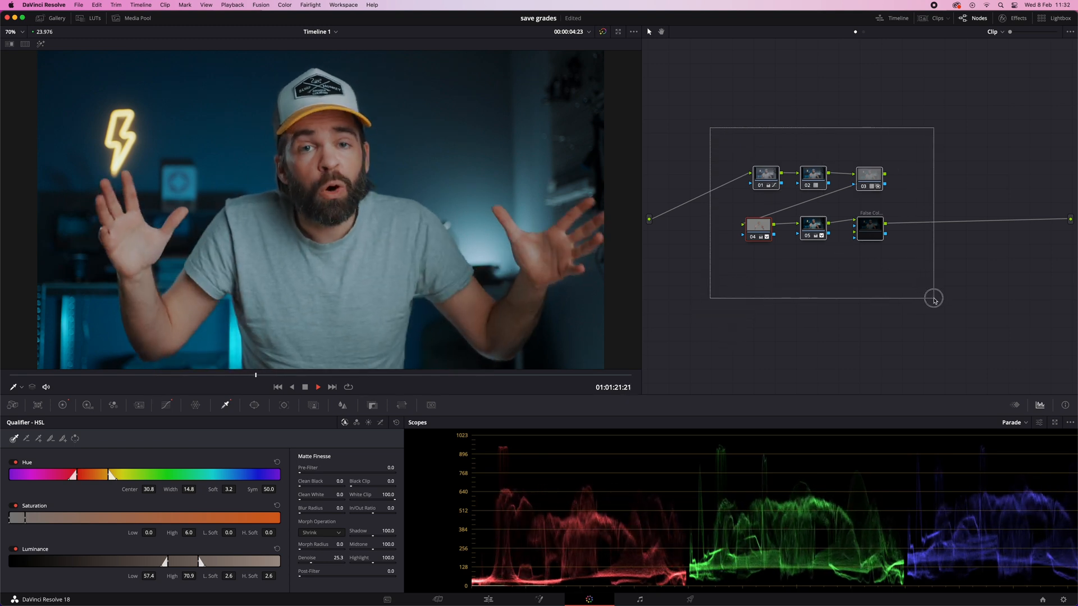
pyautogui.click(488, 599)
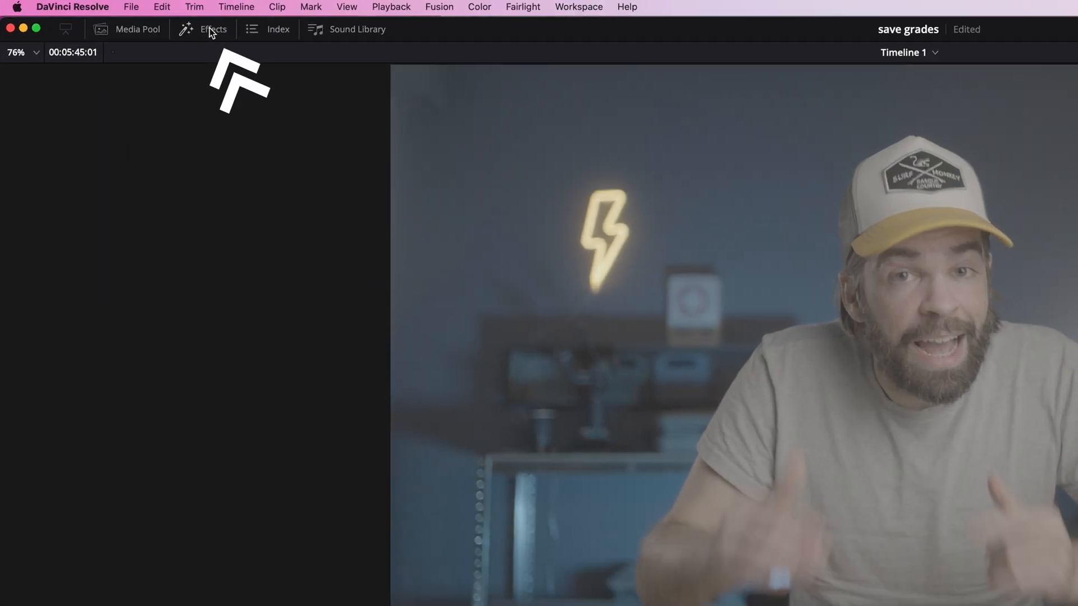
# Visit the Edit page, then pick a later single-node interview clip on the Color page.
pyautogui.click(214, 28)
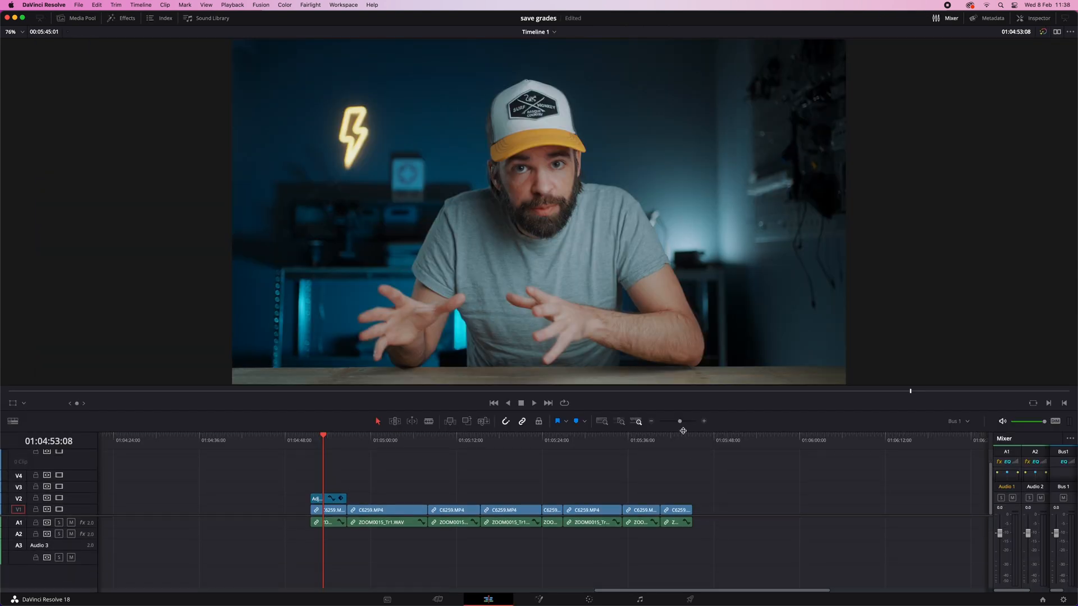
pyautogui.click(444, 441)
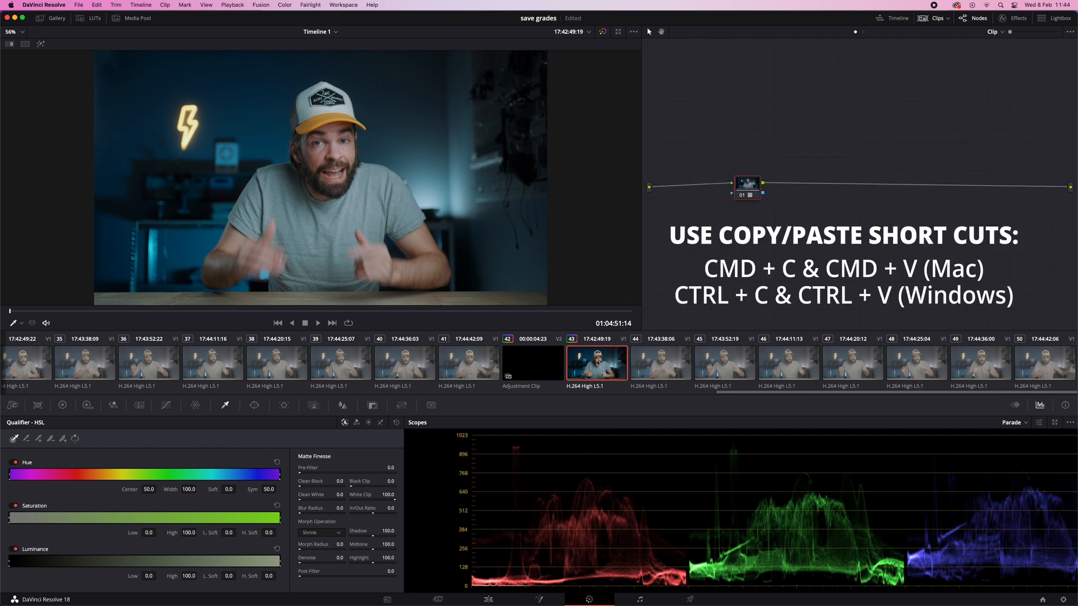
# Paste the copied grade onto clips 44, 45 and 46 in turn.
pyautogui.click(659, 363)
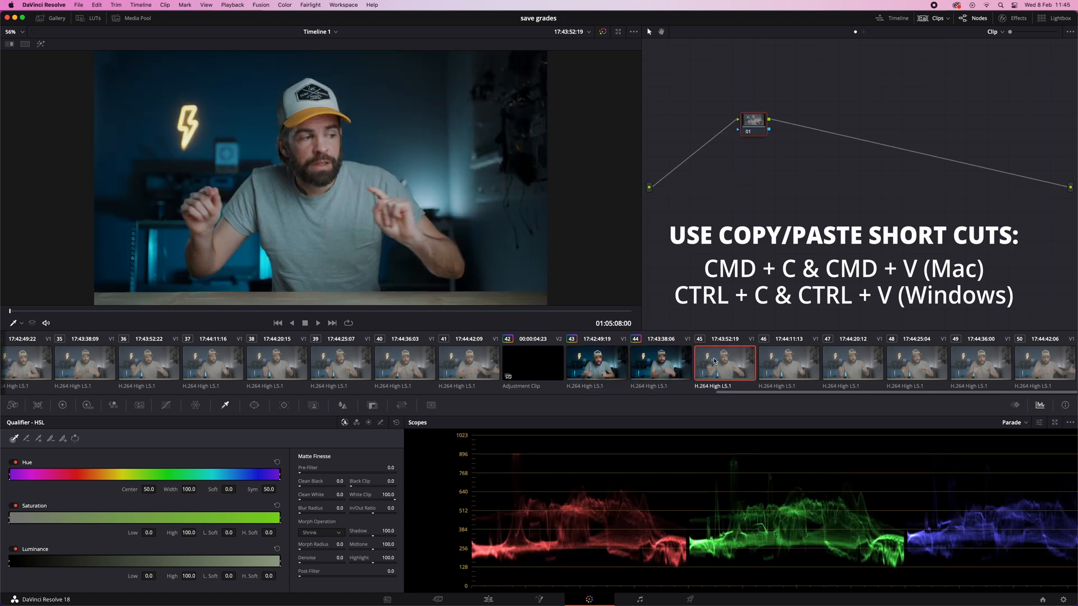
pyautogui.click(788, 363)
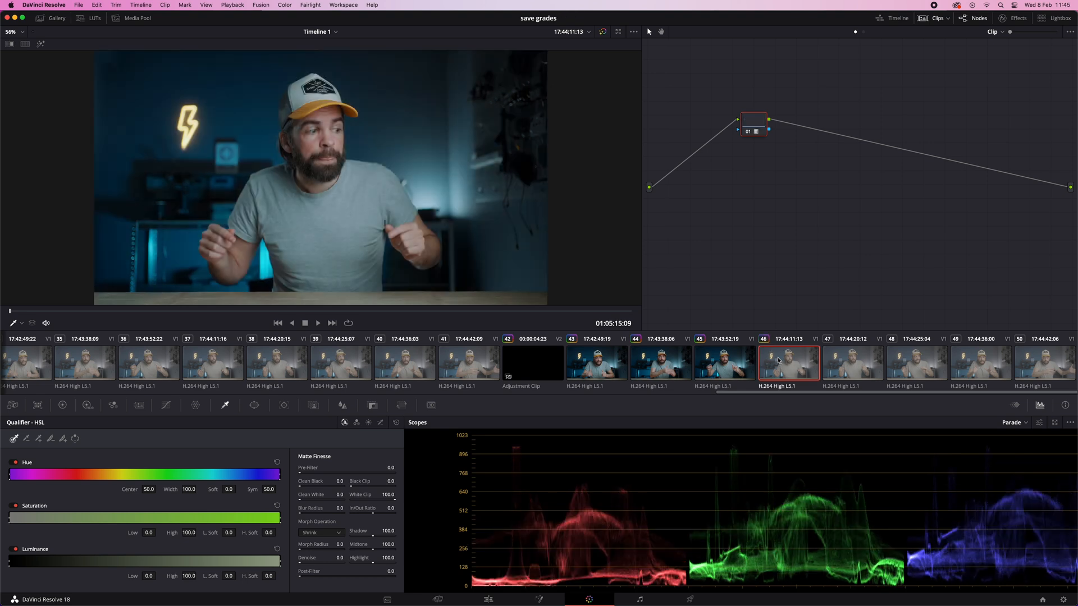
pyautogui.click(659, 362)
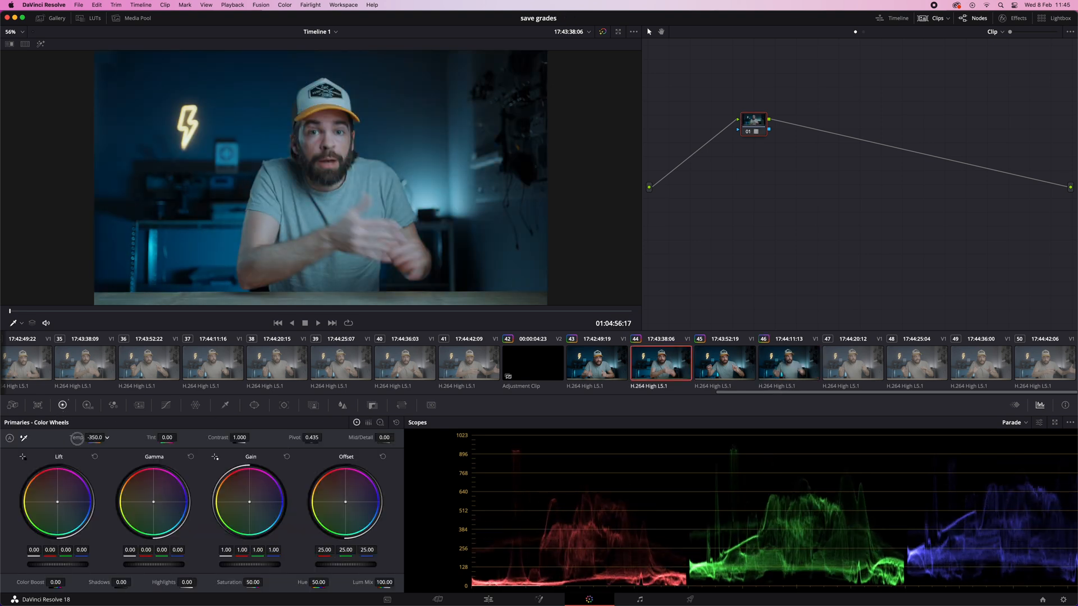
# Drag clip 44's Primaries Temp value down to -350.
pyautogui.moveTo(94, 438); pyautogui.dragTo(110, 438)
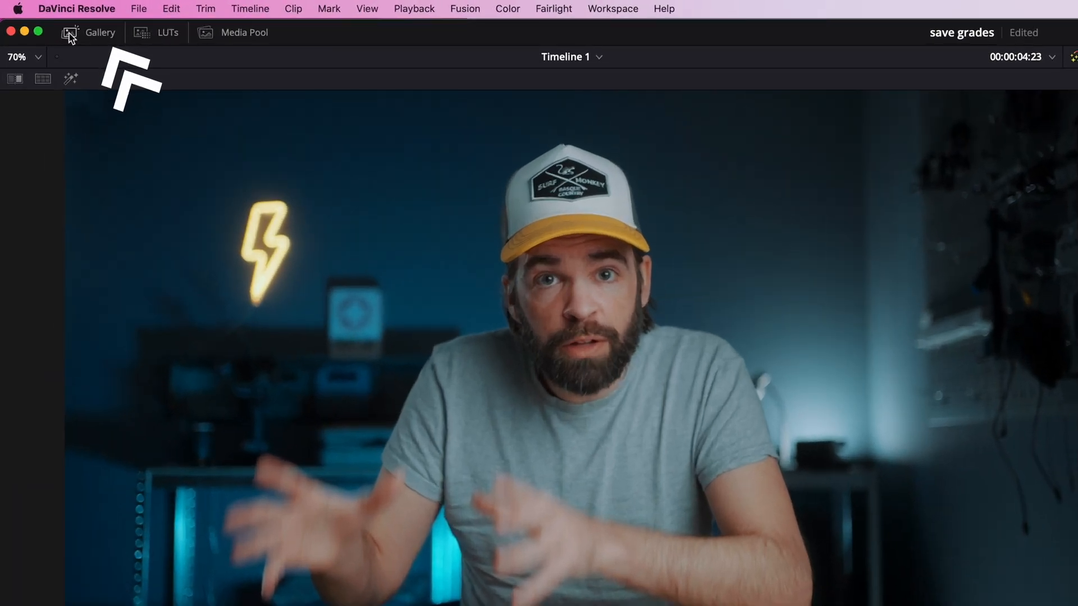
# Show the Gallery and select the PowerGrade 1 album containing still 2.1.1.
pyautogui.click(69, 33)
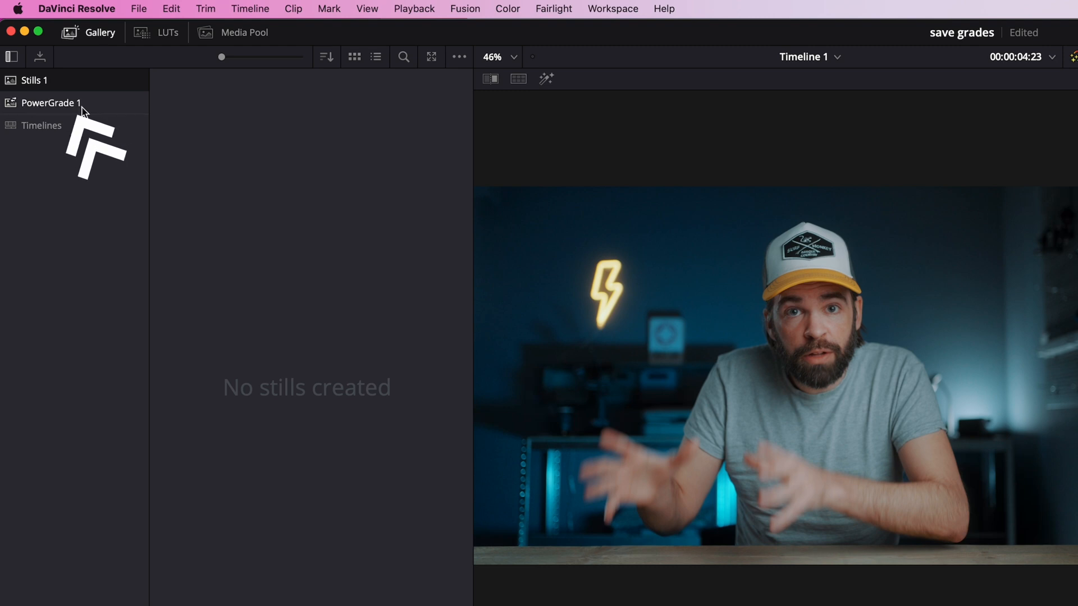
pyautogui.click(50, 103)
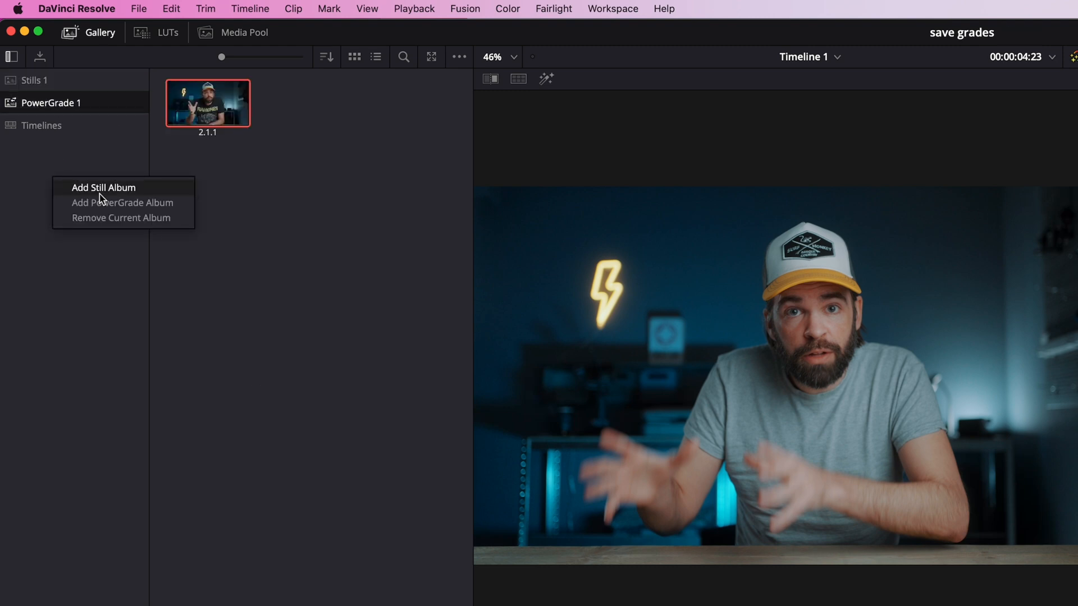
pyautogui.moveTo(122, 203)
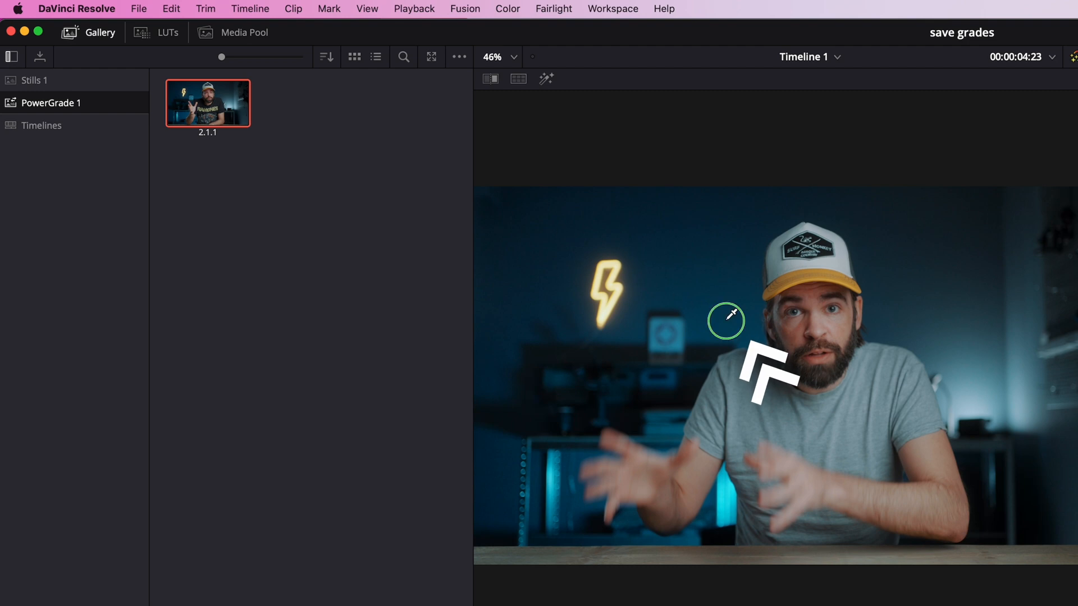
# Grab the current grade from the viewer as still 2.2.1 and select it.
pyautogui.rightClick(726, 322)
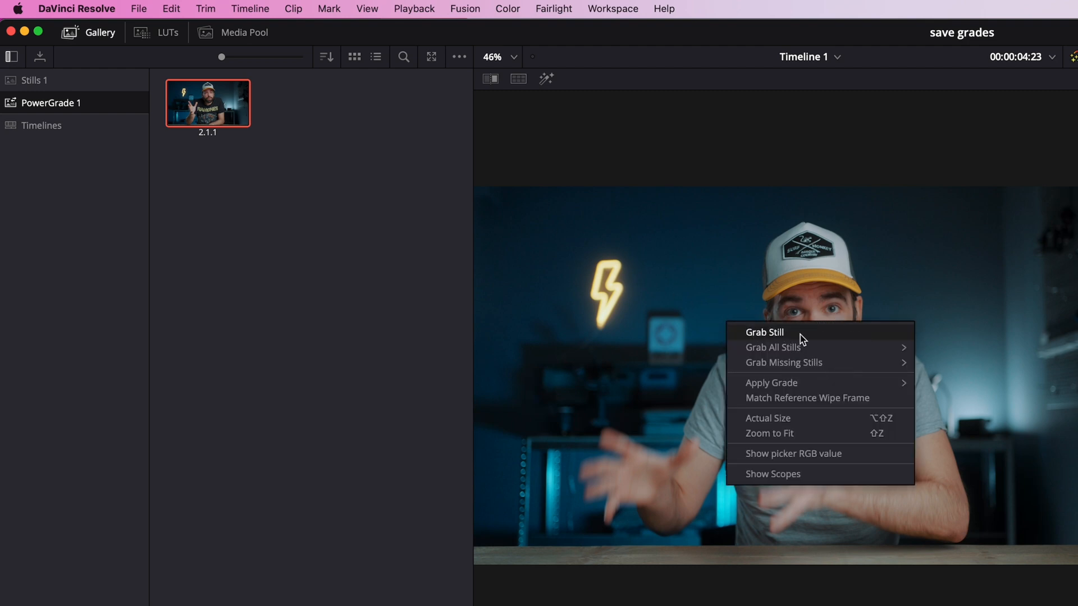
pyautogui.click(763, 332)
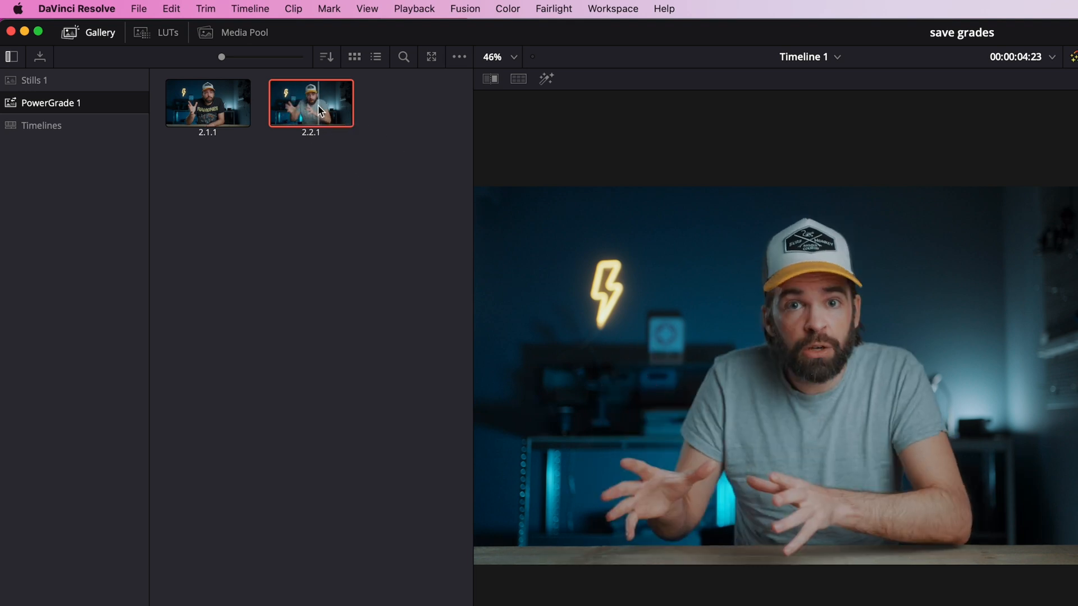
pyautogui.click(508, 9)
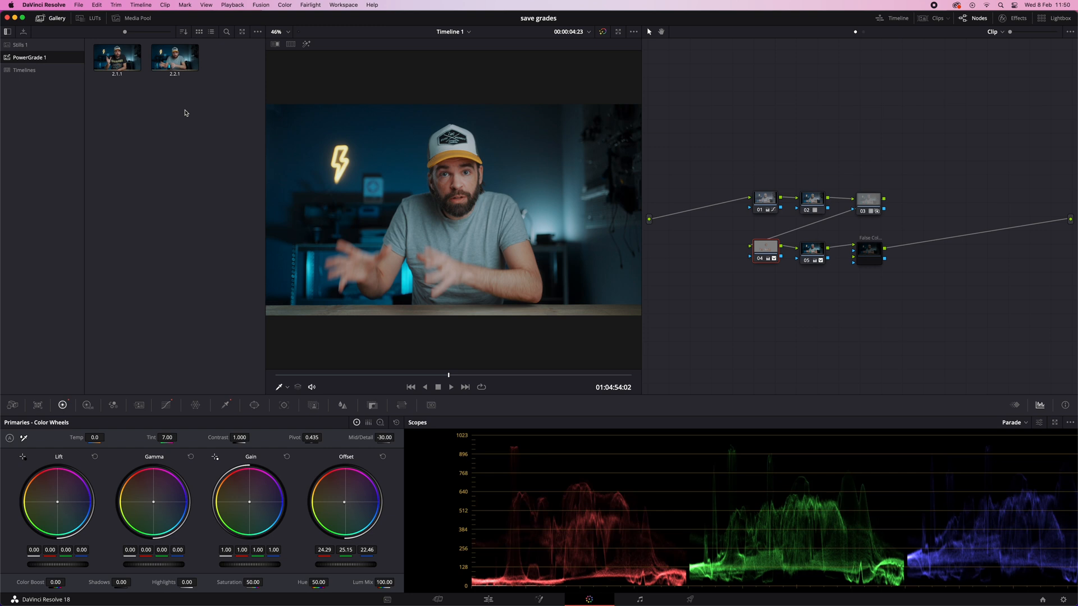
# Double-click still 2.2.1 to apply its multi-node grade to the single-node clip.
pyautogui.doubleClick(174, 57)
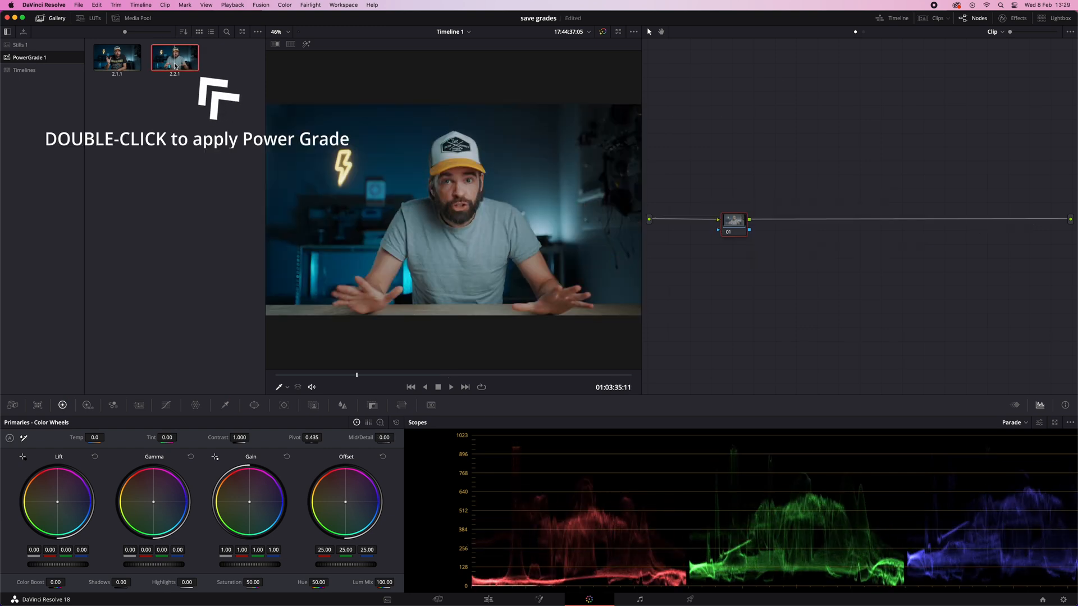
pyautogui.doubleClick(174, 57)
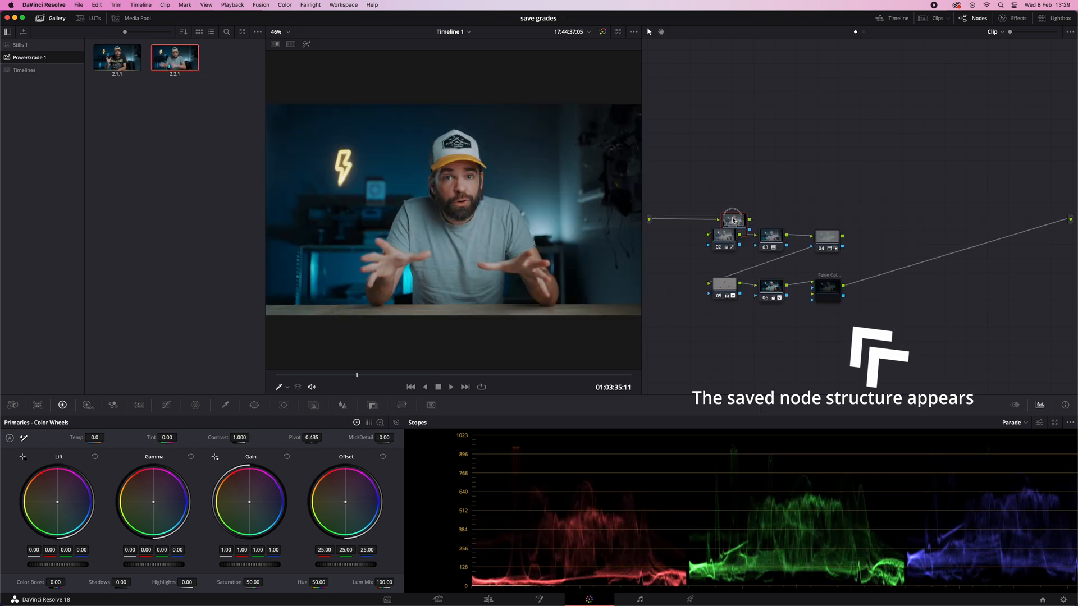